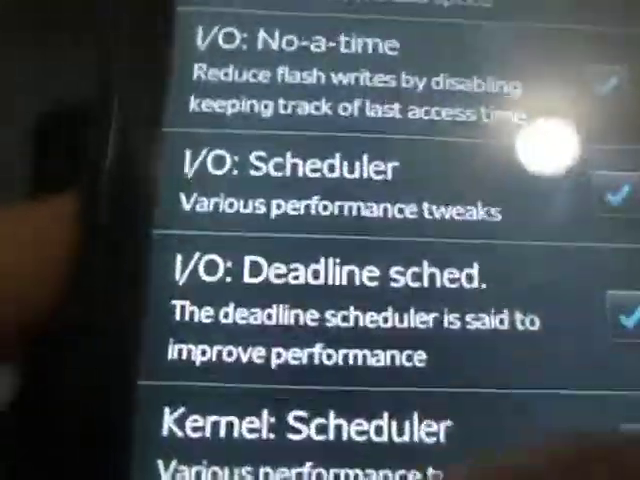
scroll(down, 3)
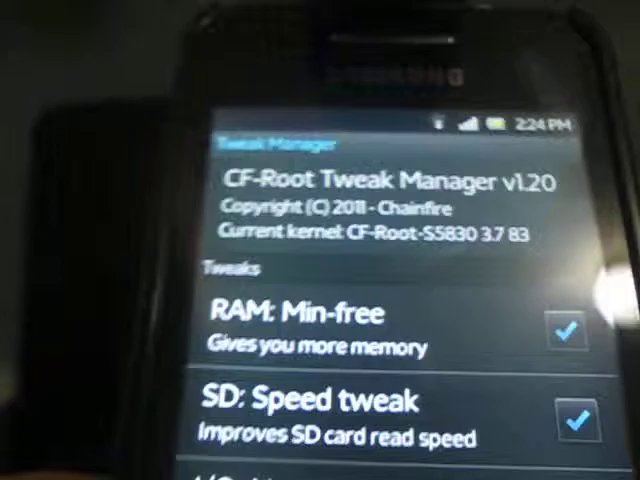
scroll(down, 3)
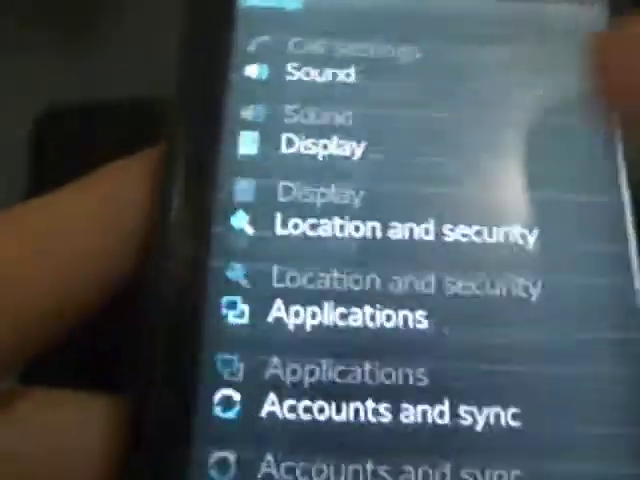
scroll(down, 3)
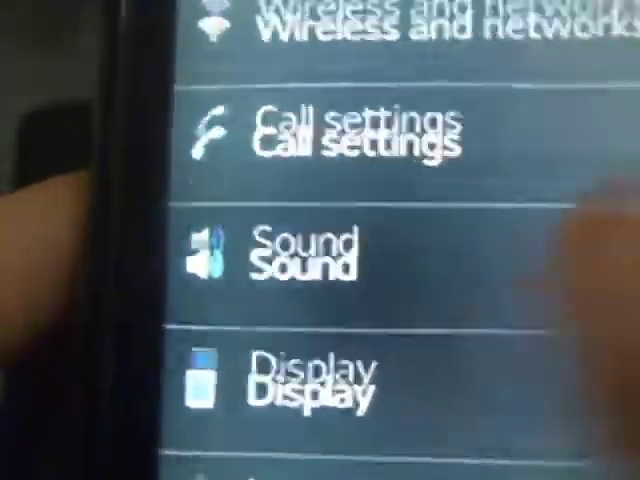
scroll(down, 3)
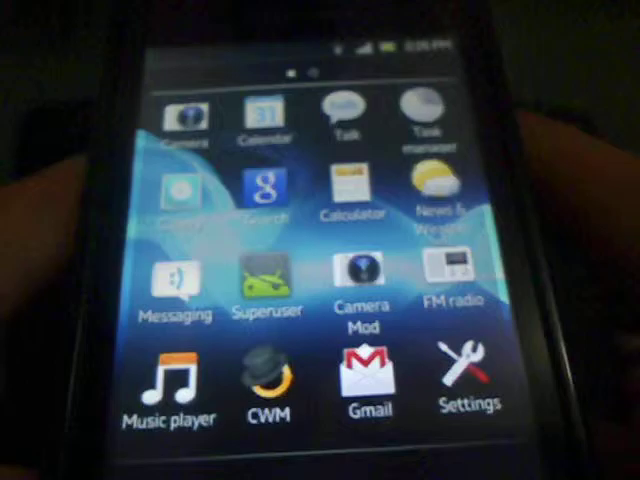
scroll(left, 3)
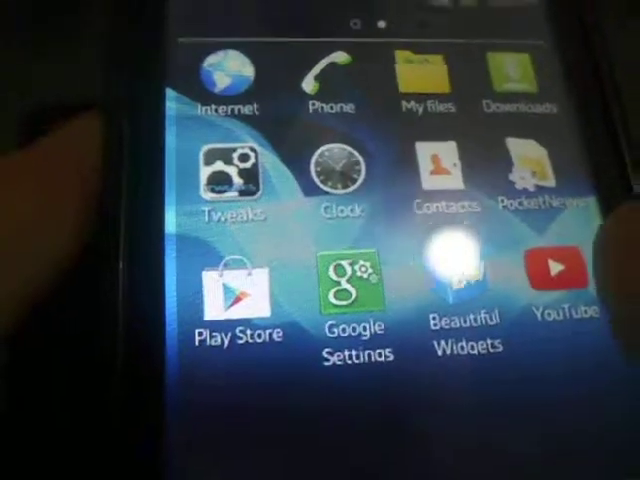
scroll(left, 3)
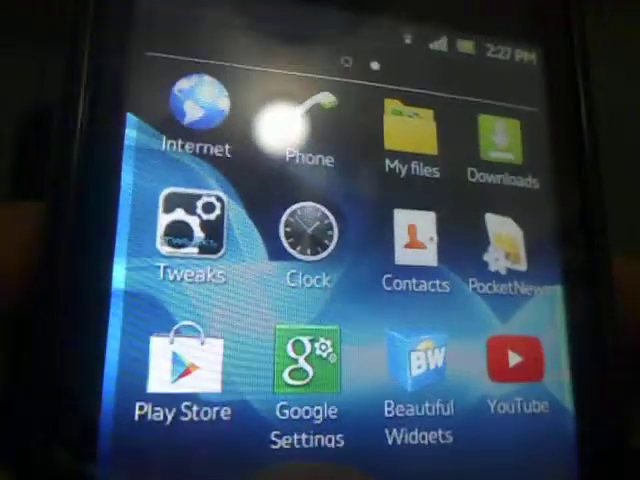
scroll(left, 3)
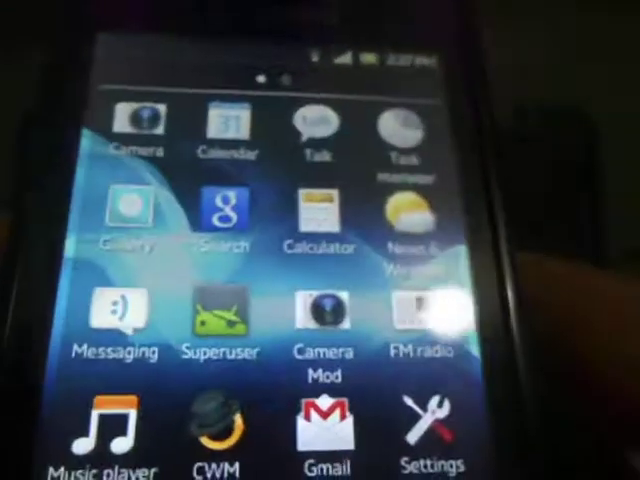